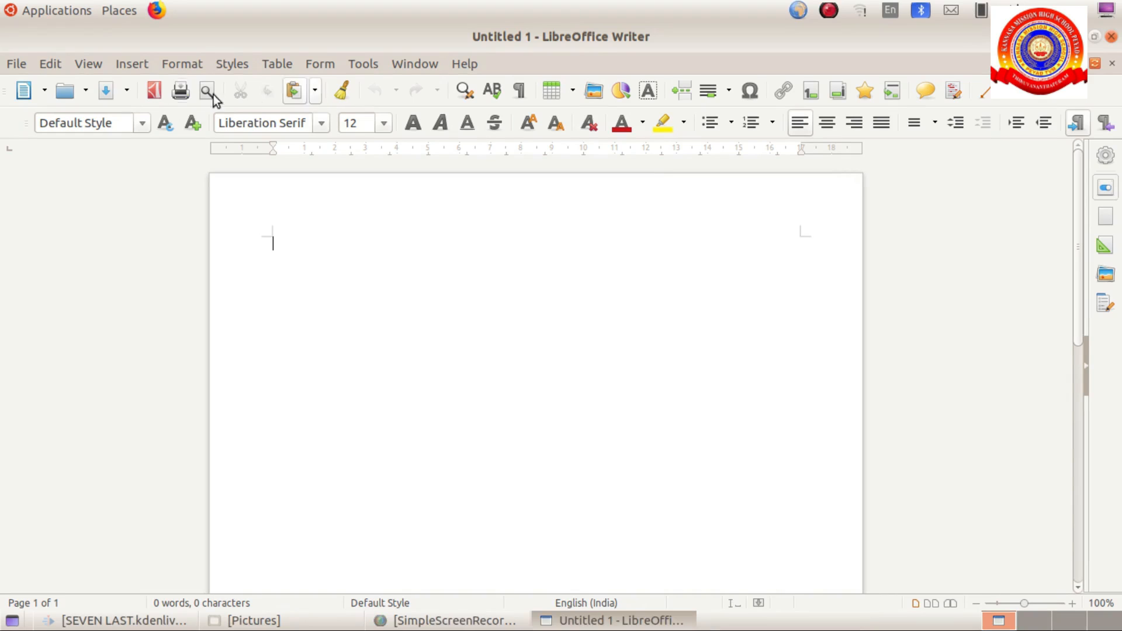
- Open the Insert menu to reach the Frame option
click(131, 64)
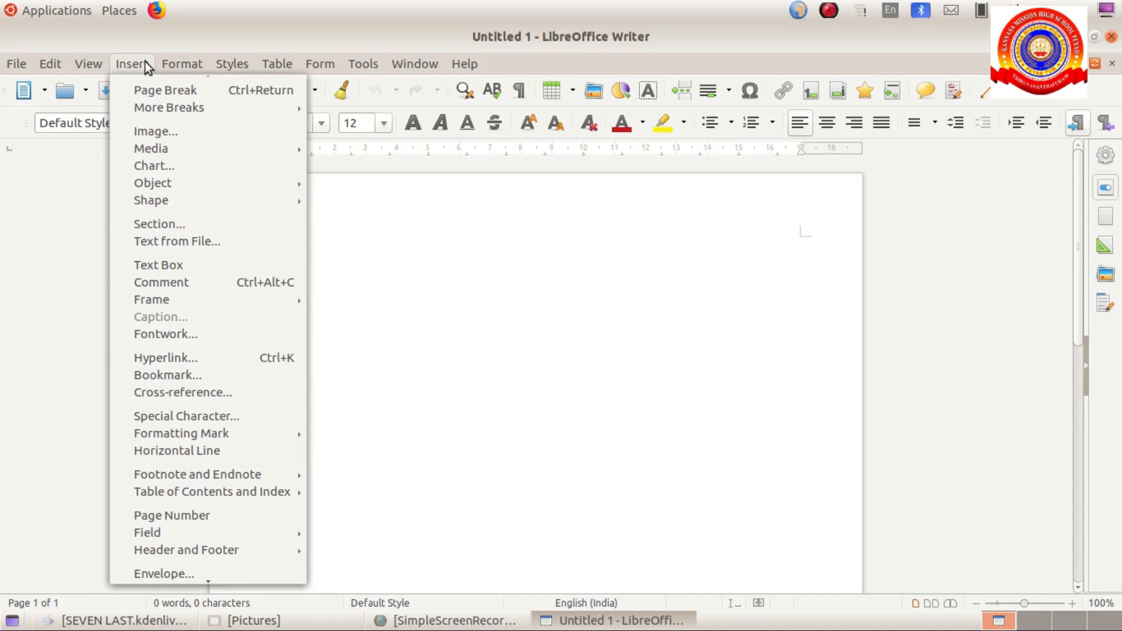
mouse_move(169, 300)
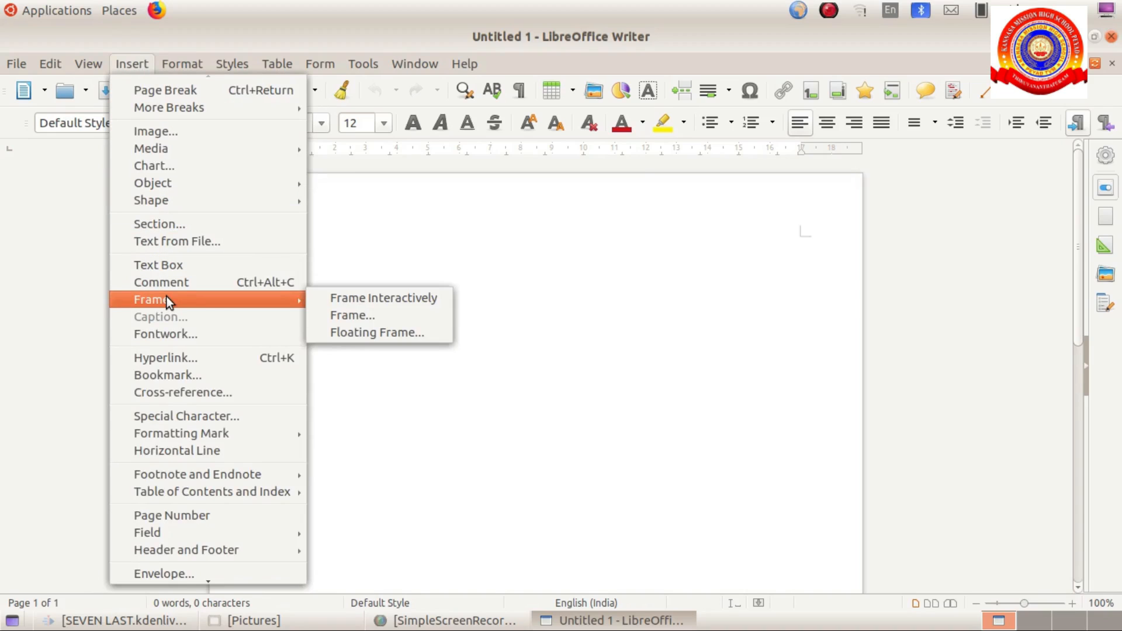
mouse_move(352, 316)
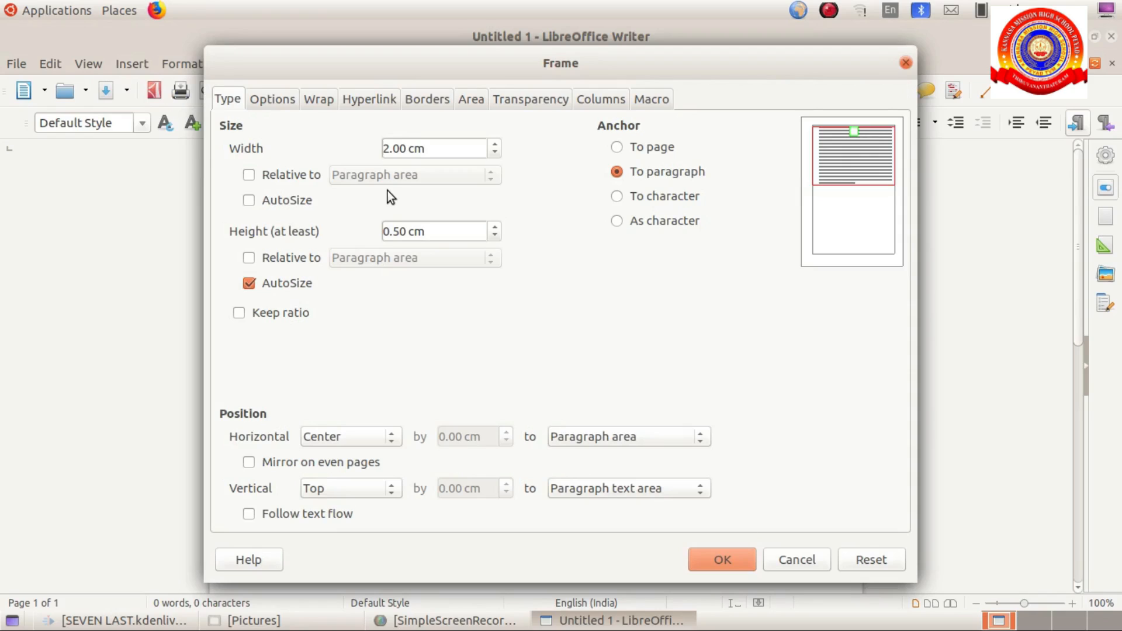
- Create a frame 5.00 cm wide and 1.50 cm high
click(396, 147)
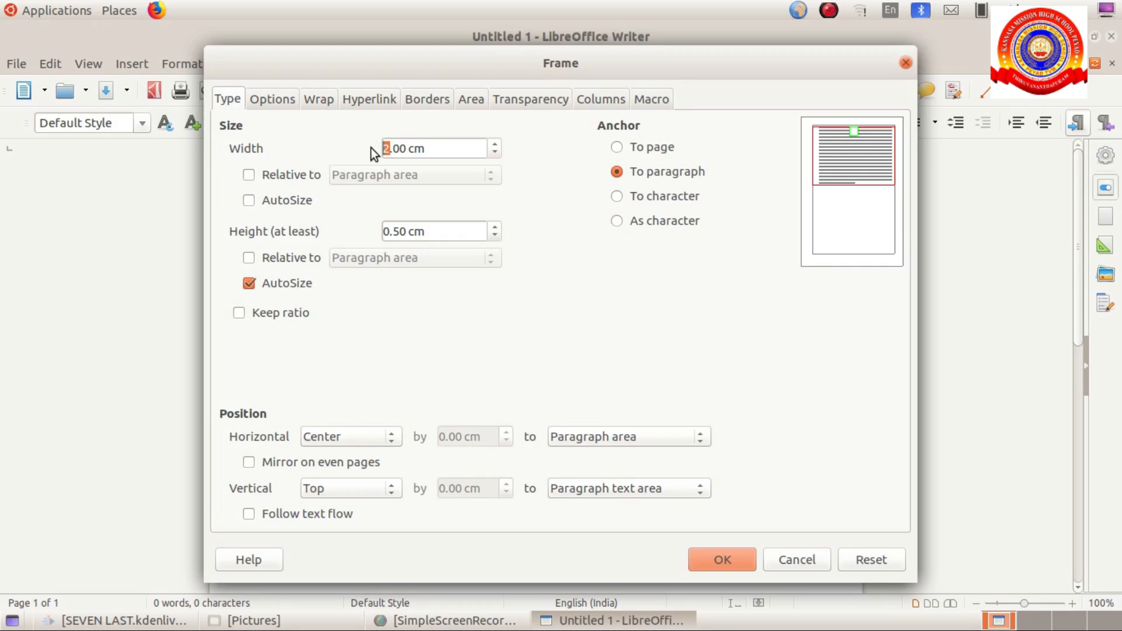
text(5.00 cm)
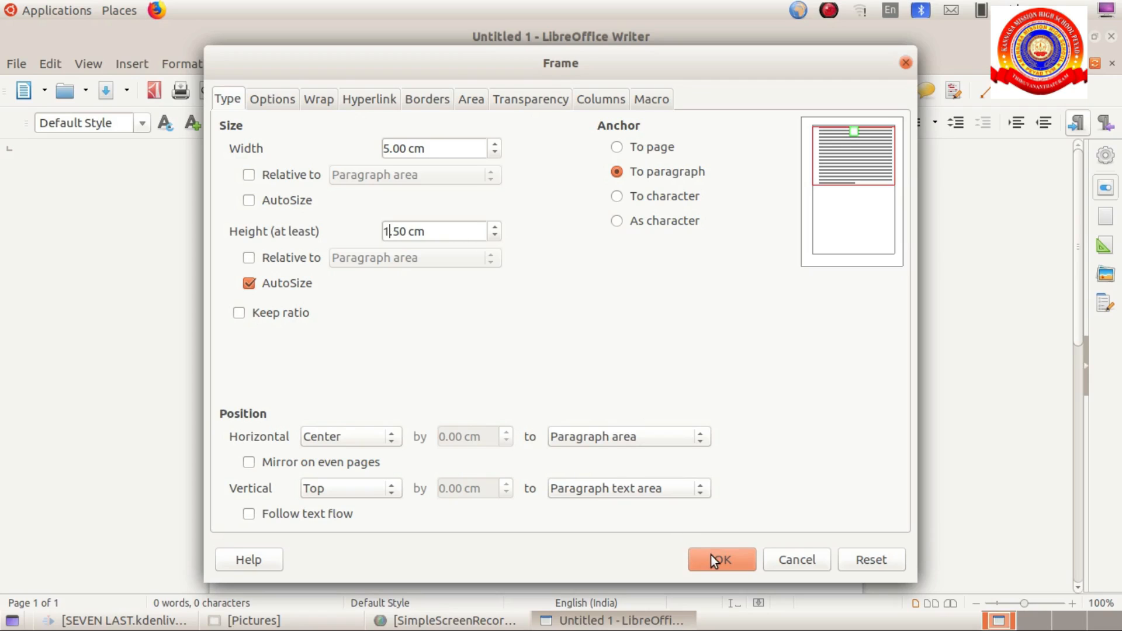
click(722, 560)
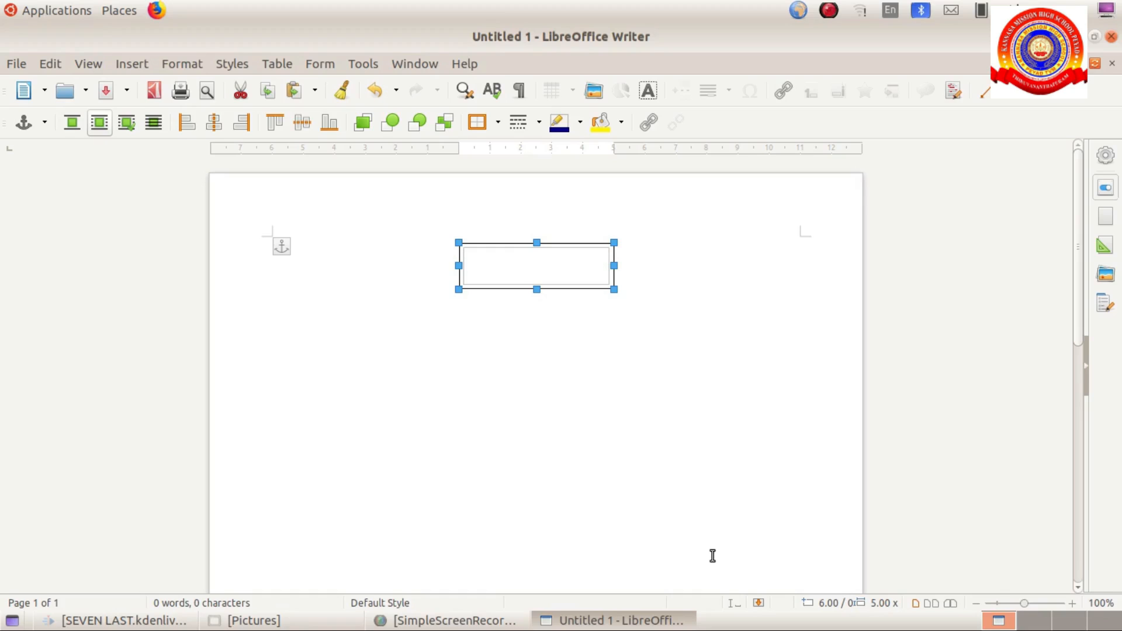
mouse_move(543, 303)
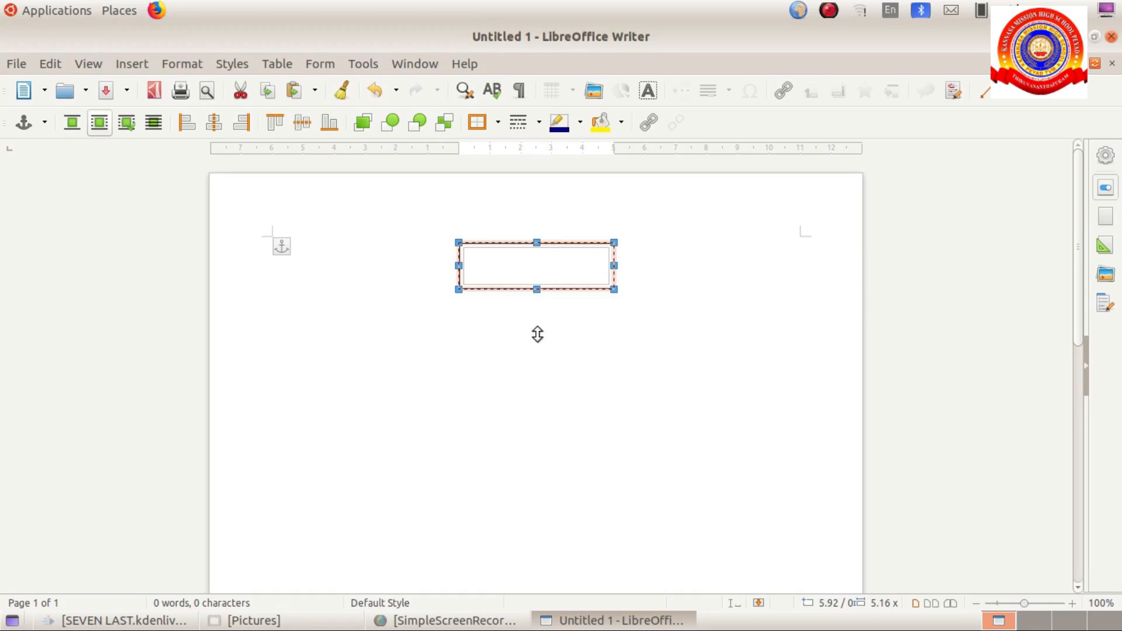
- Stretch the frame taller and wider to about 8.7 cm wide, then reselect it
drag(538, 289, 538, 410)
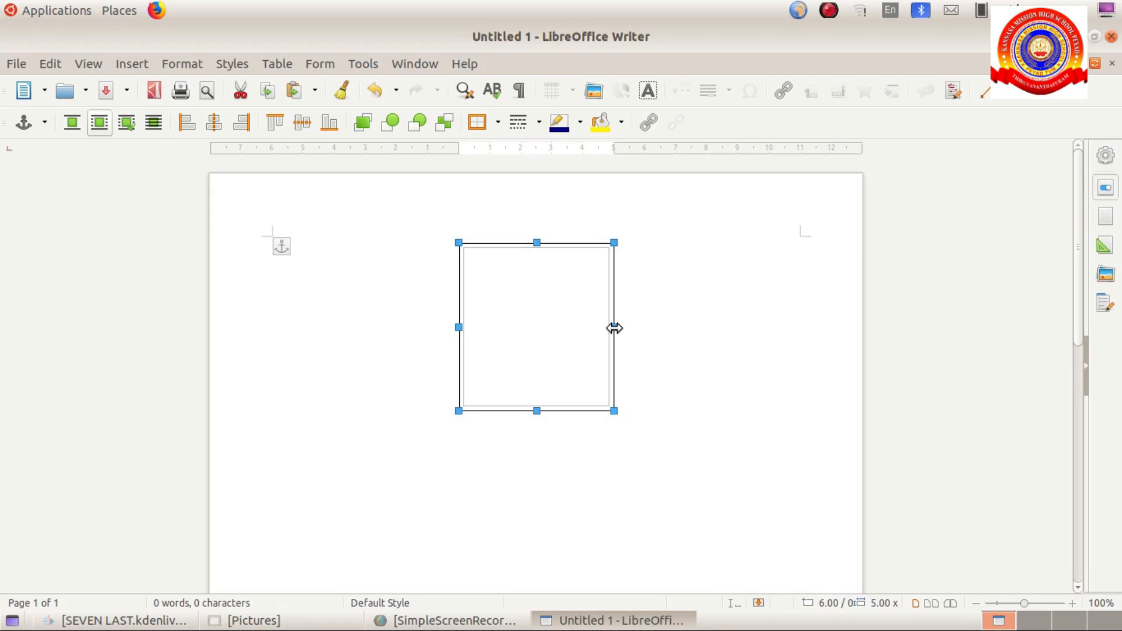
drag(614, 327, 642, 327)
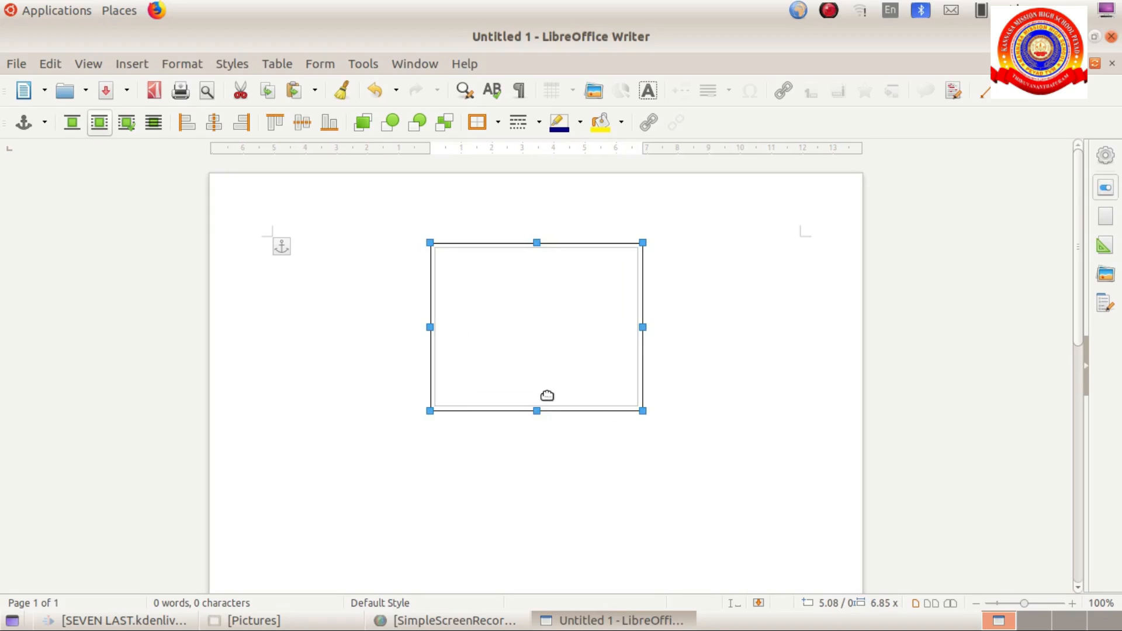
drag(537, 411, 536, 510)
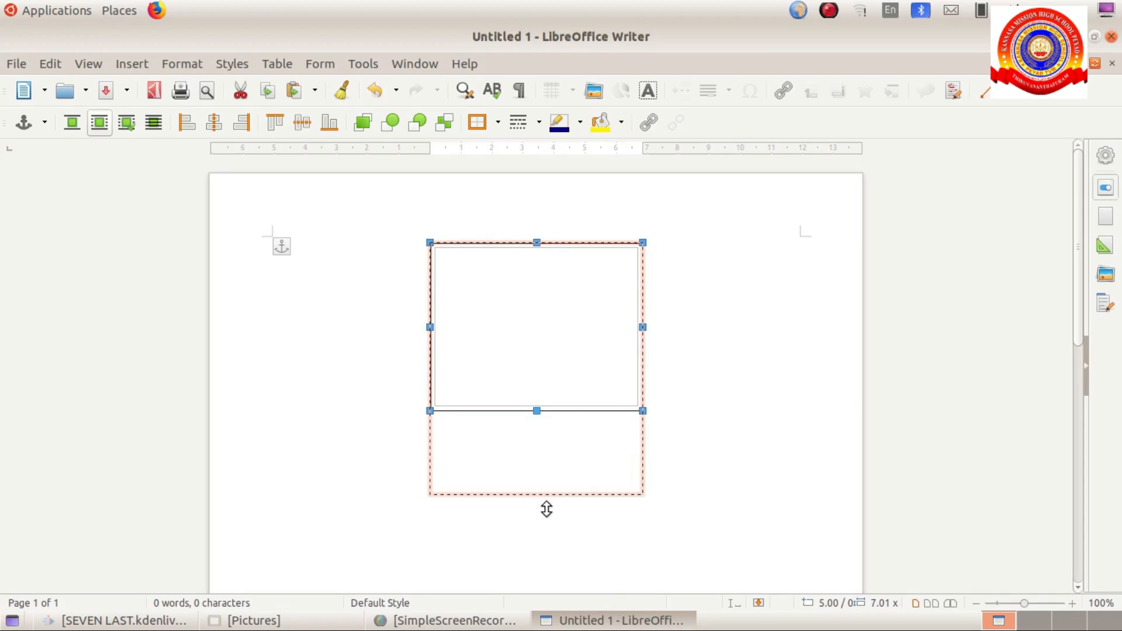
drag(536, 411, 537, 503)
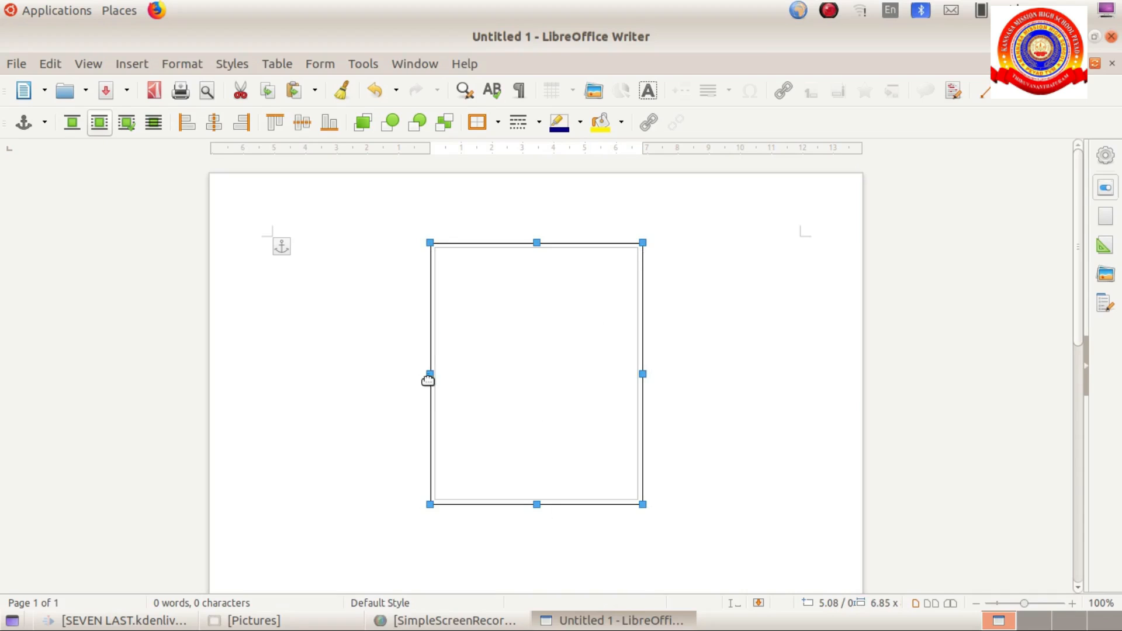
drag(428, 374, 402, 374)
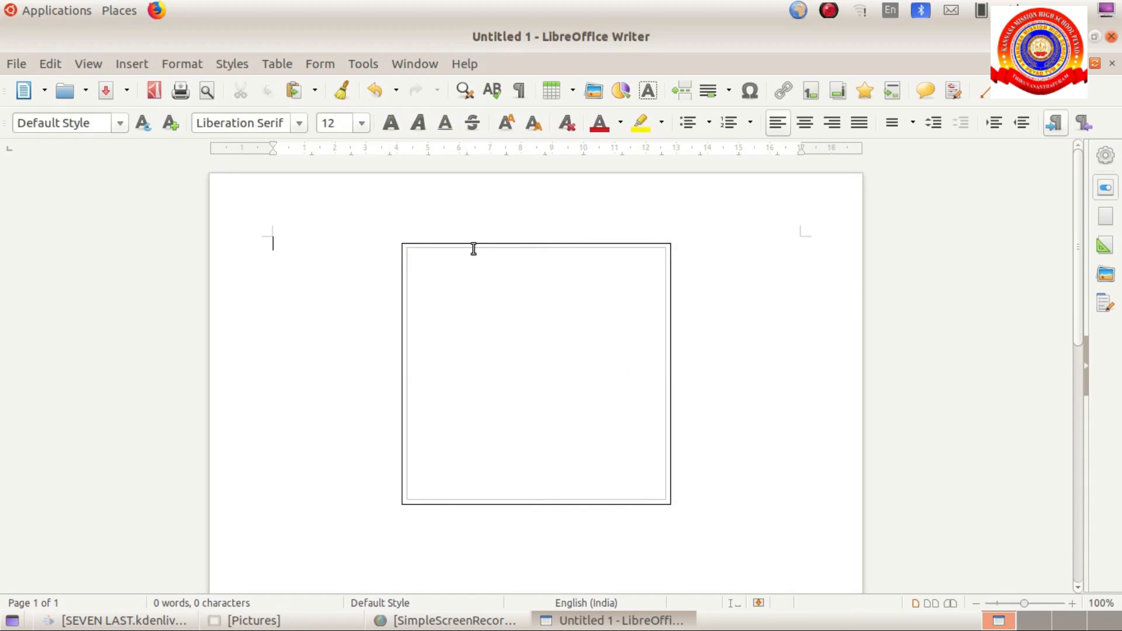
click(473, 246)
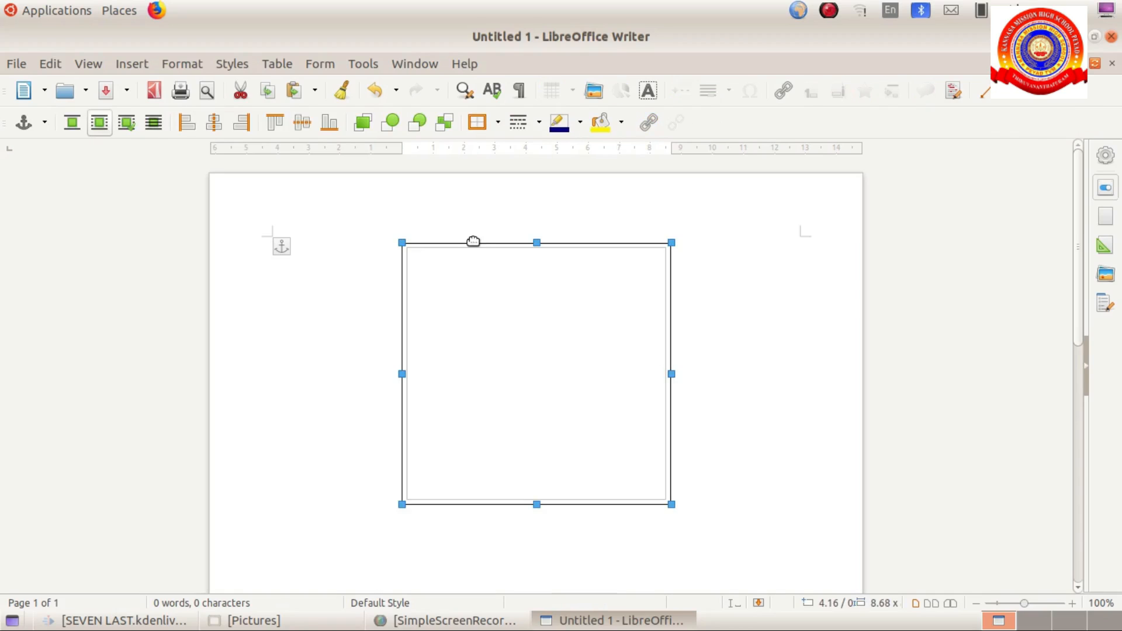
mouse_move(601, 123)
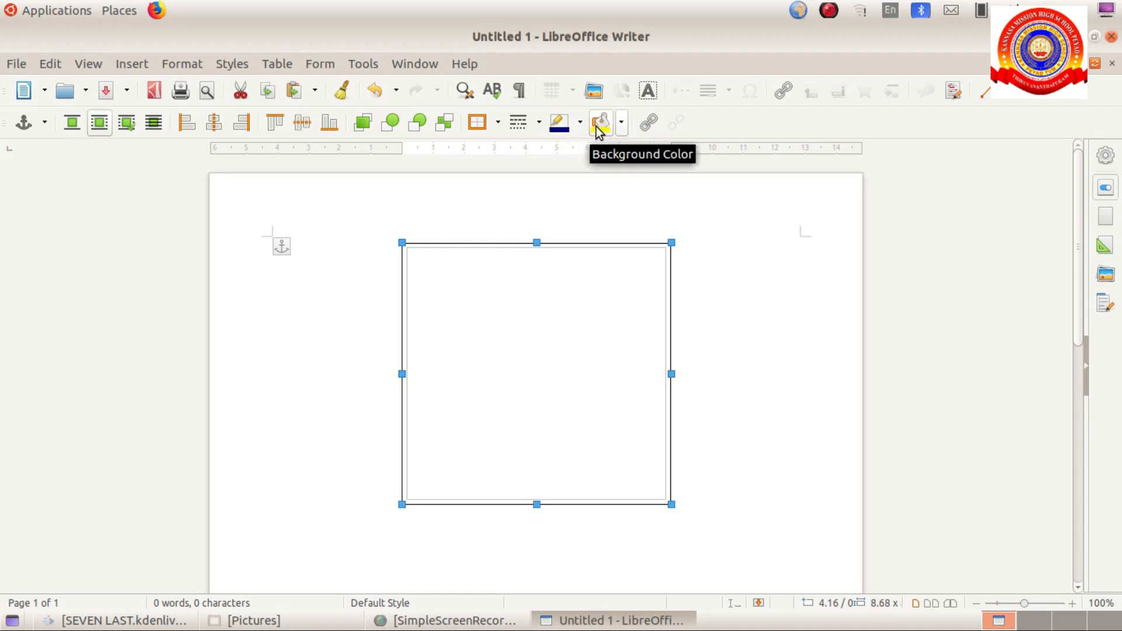
- Apply a light red swatch as the frame's background color
click(621, 122)
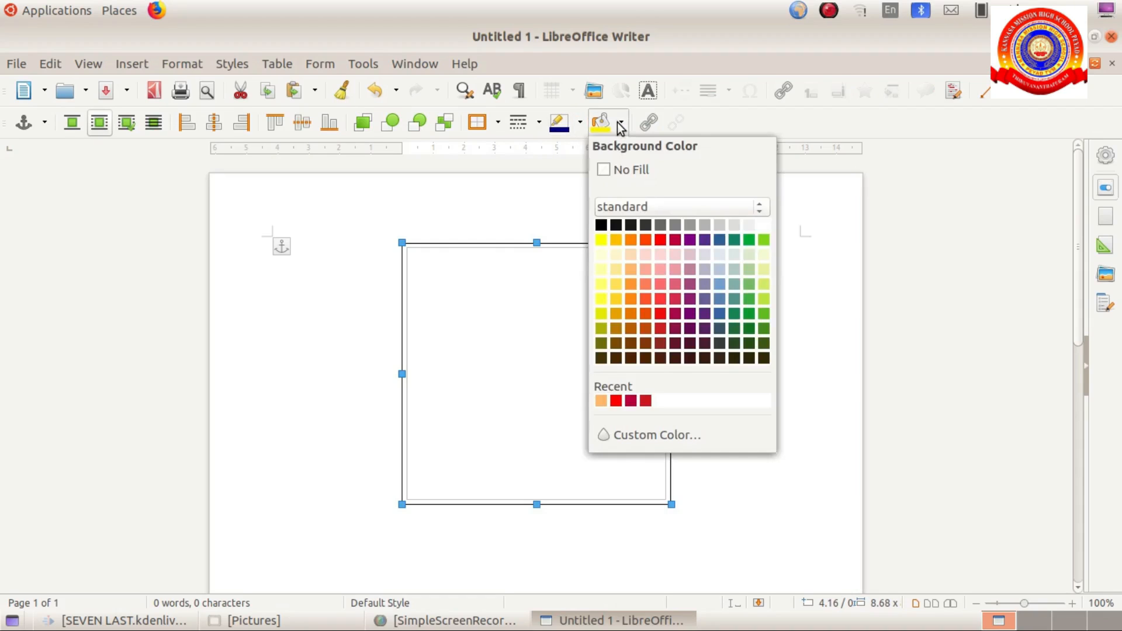
mouse_move(643, 269)
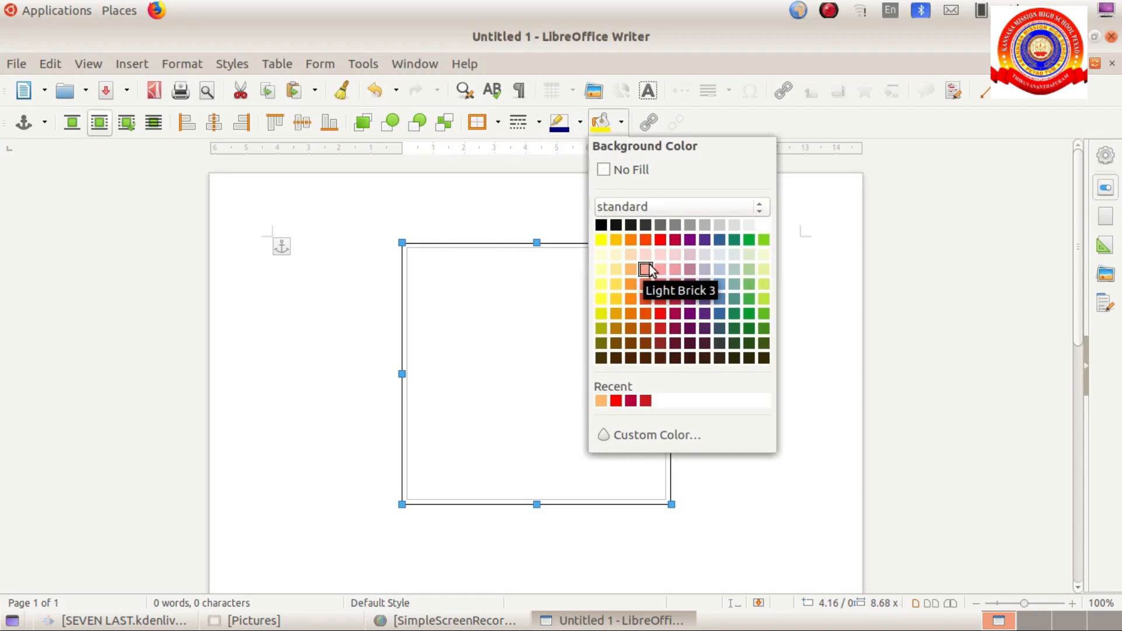
mouse_move(644, 254)
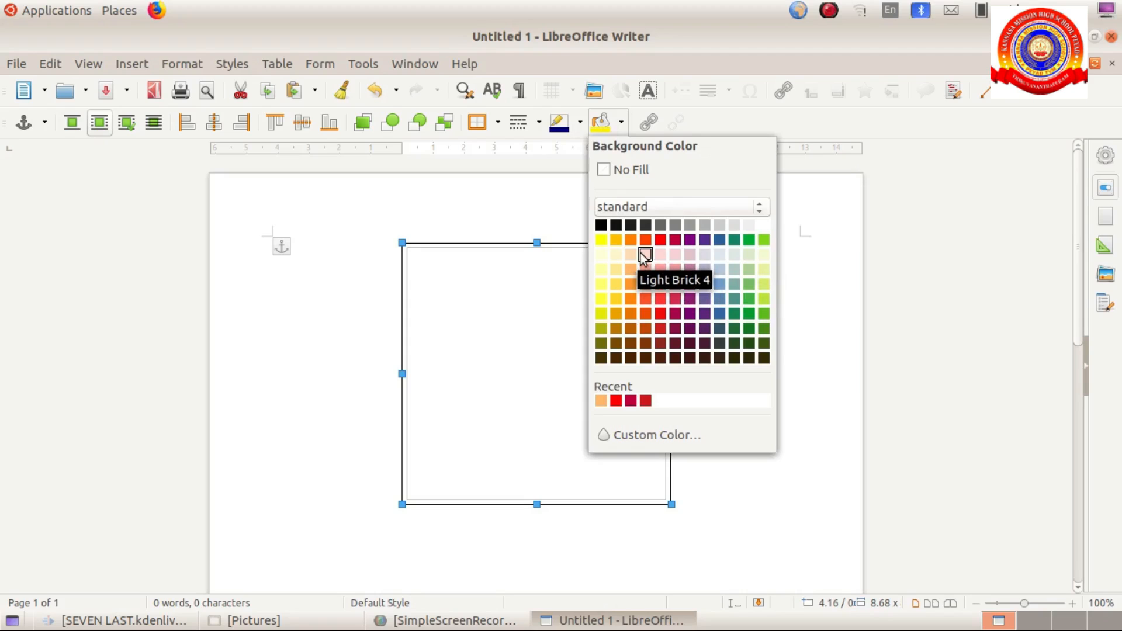
mouse_move(661, 253)
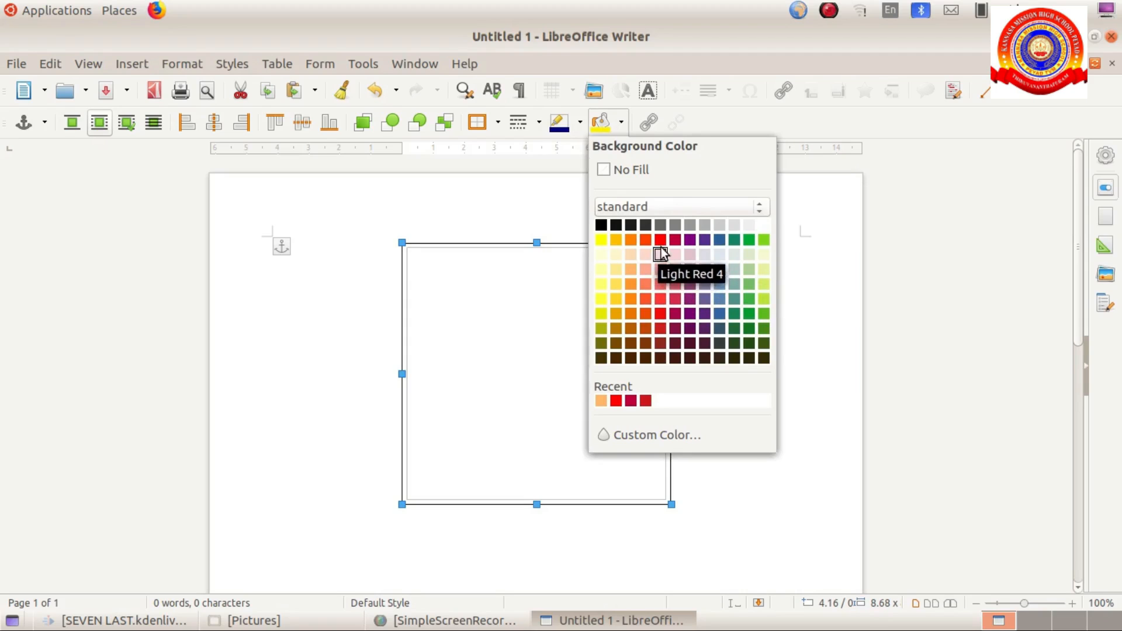
click(661, 240)
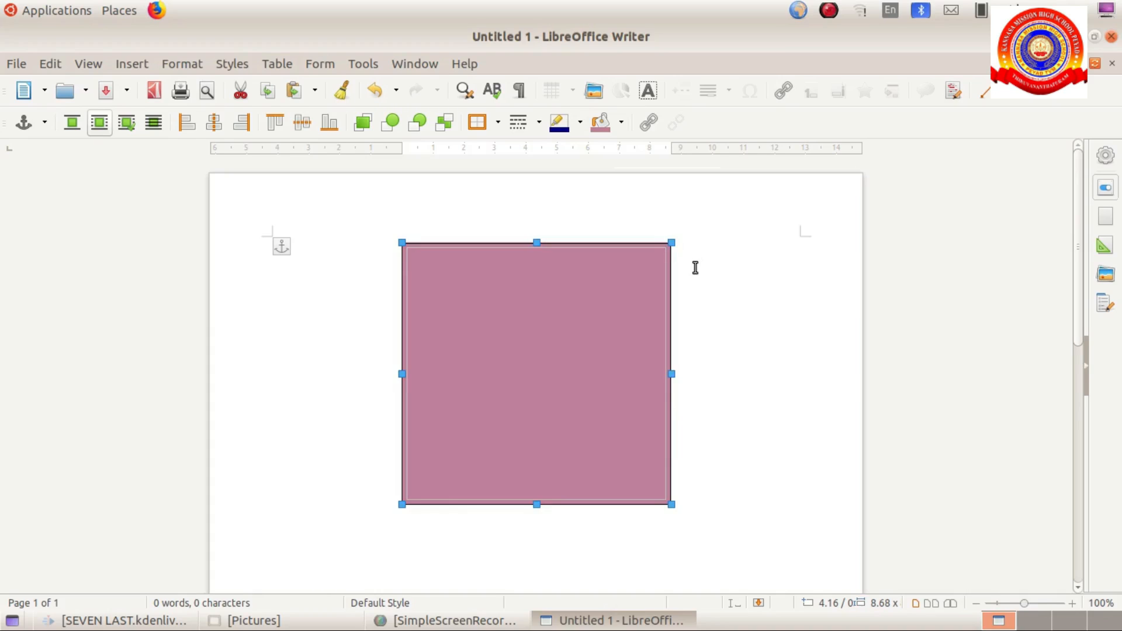
mouse_move(569, 330)
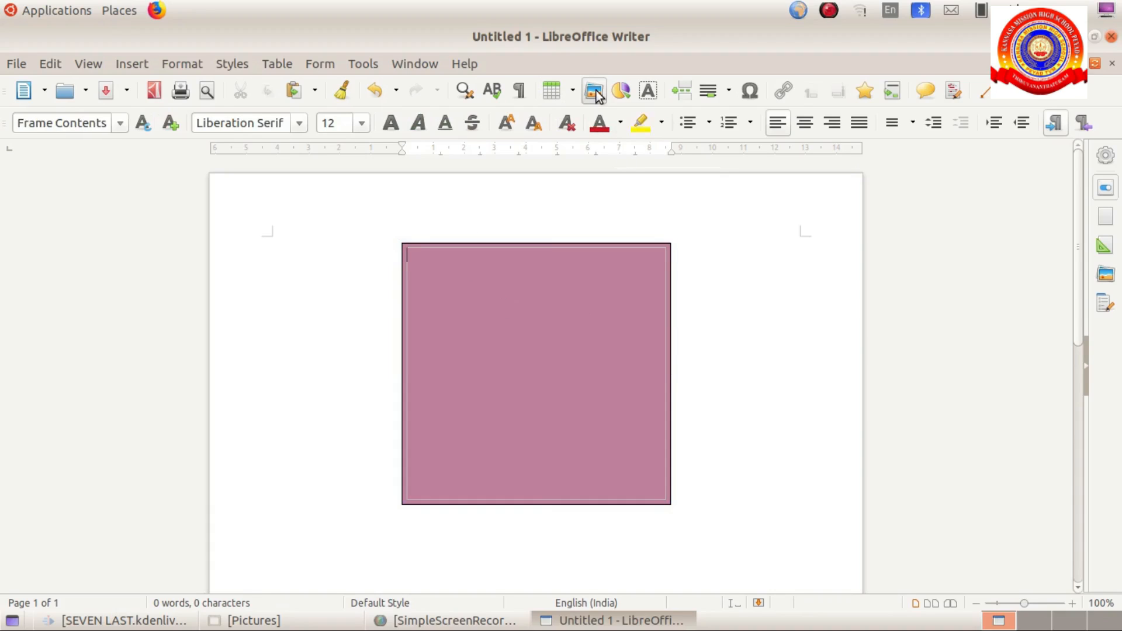
- Insert images.jpeg from Documents/SEVEN THIRD into the frame and shrink it near the top
click(592, 89)
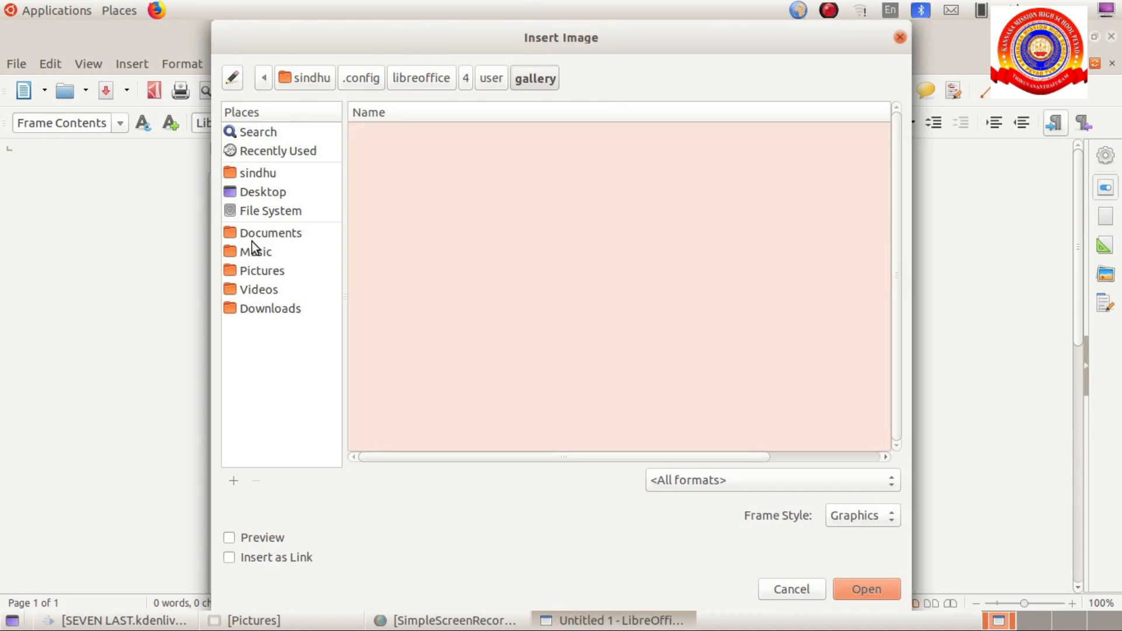
click(270, 233)
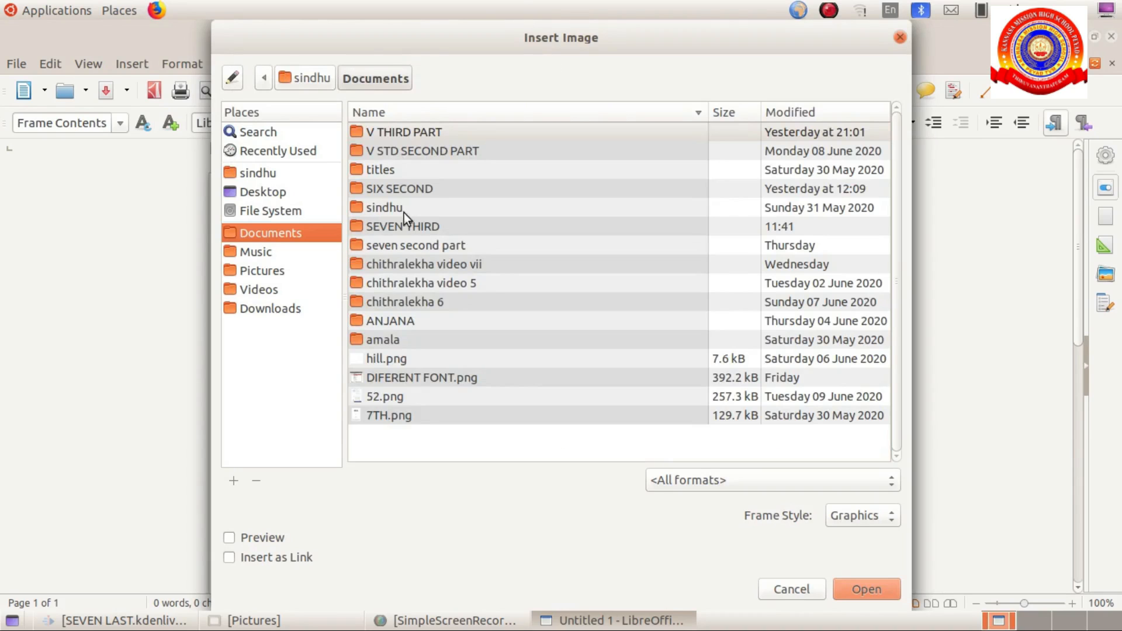
double_click(402, 226)
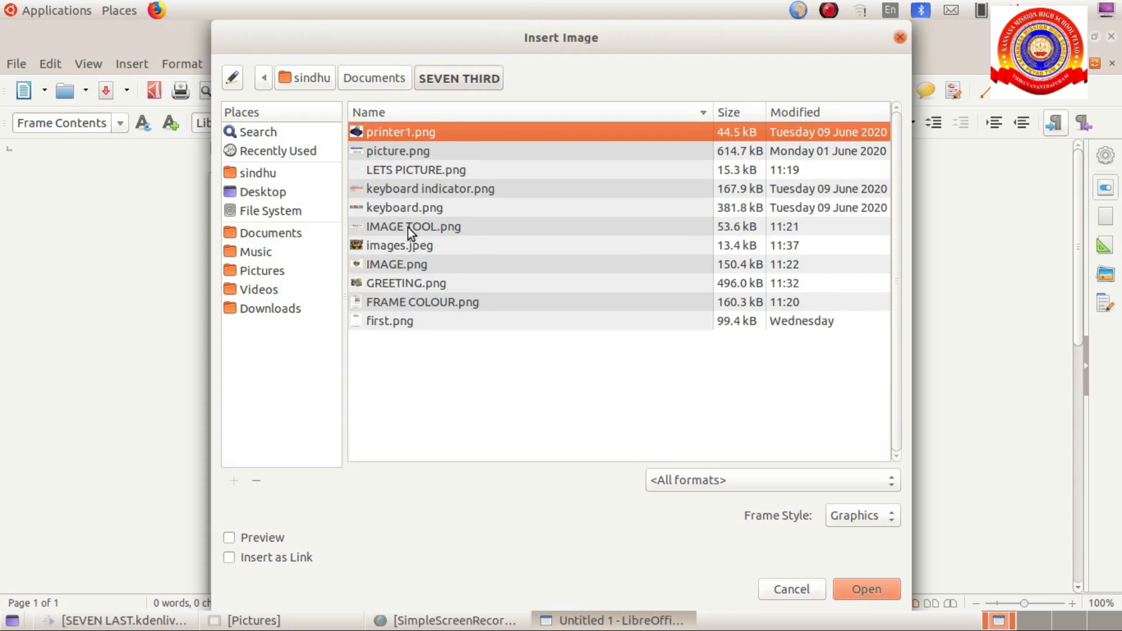
click(399, 246)
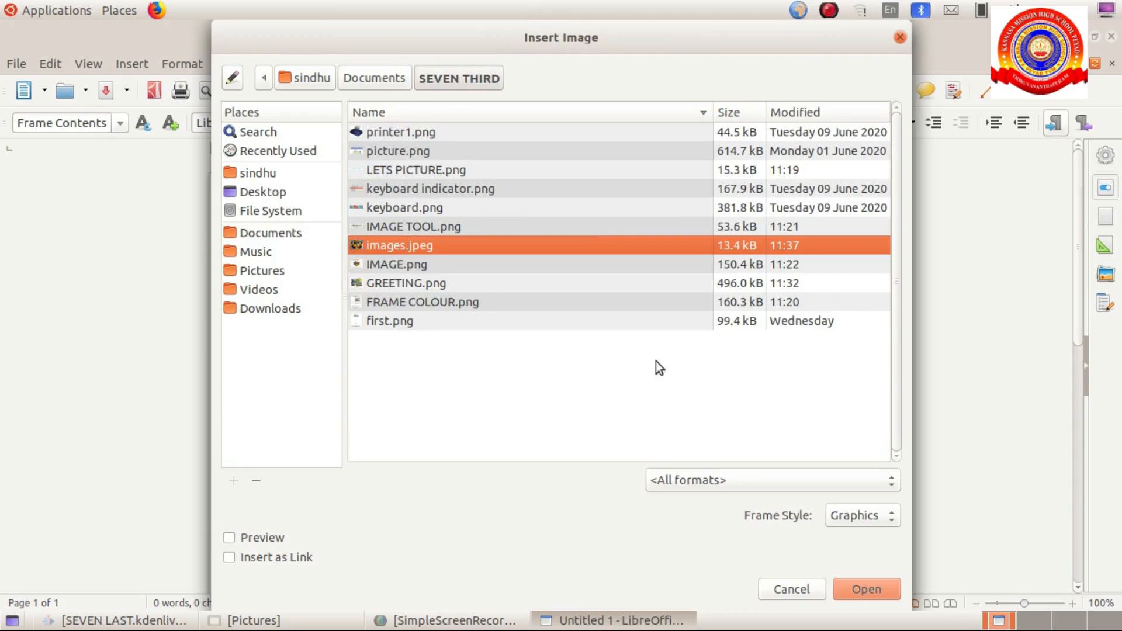
click(866, 589)
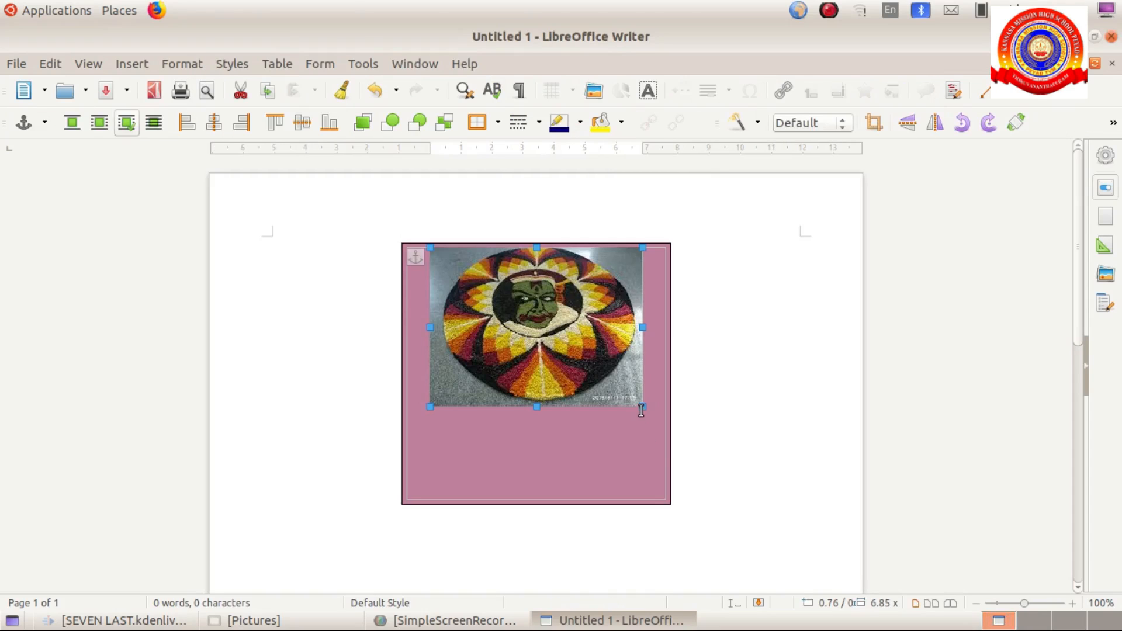
mouse_move(633, 405)
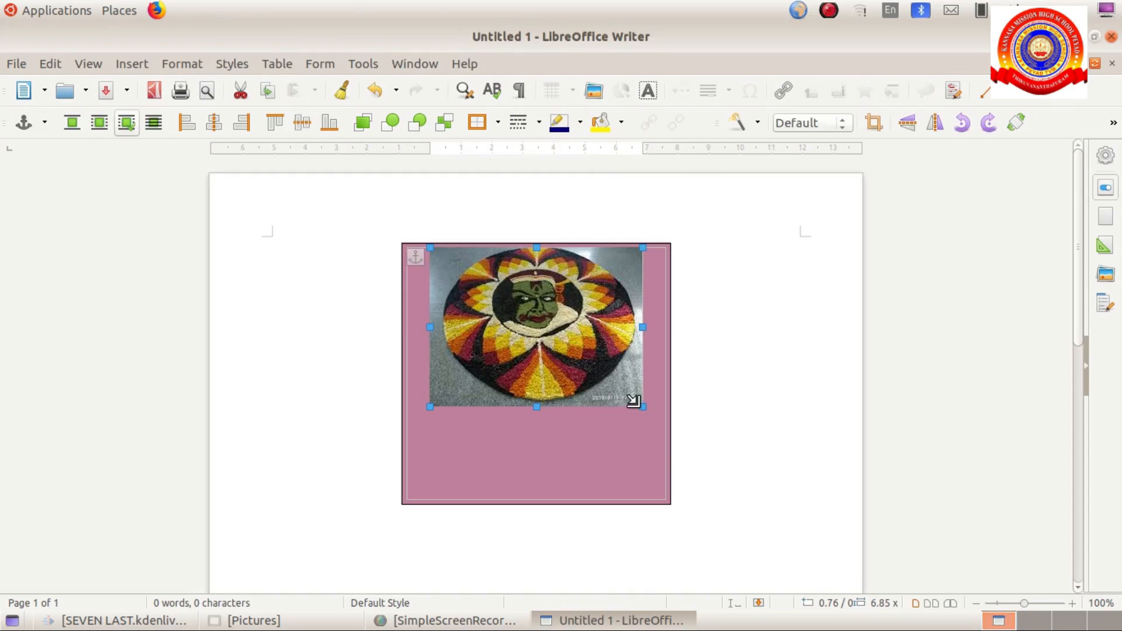
drag(633, 406, 608, 352)
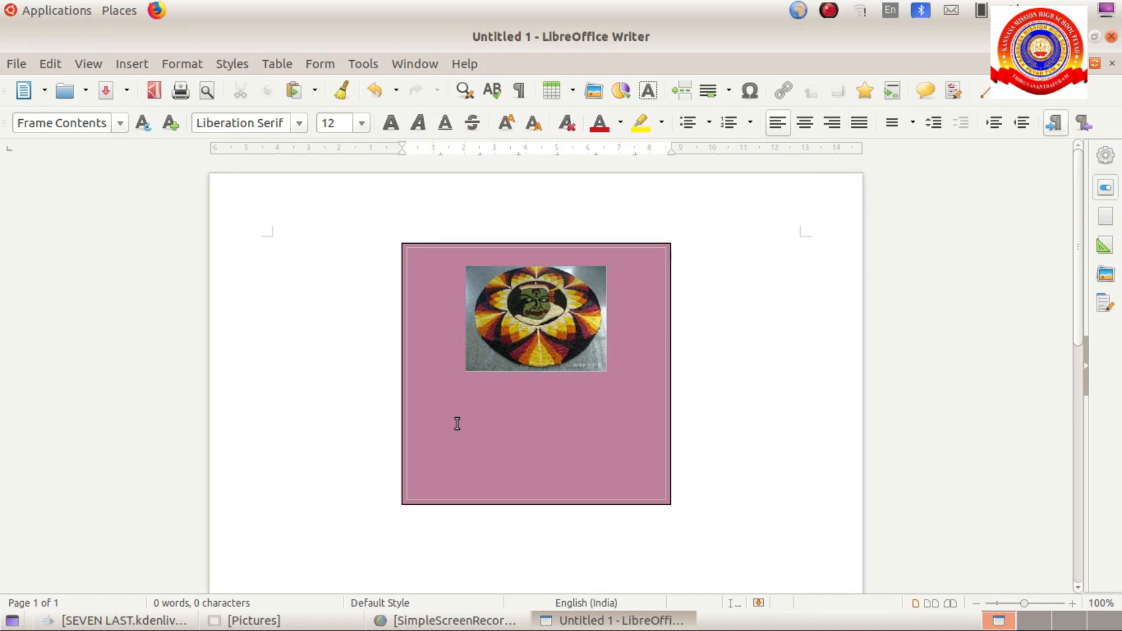
- Type 'HAPPY ONAM' below the picture inside the frame
text(HA)
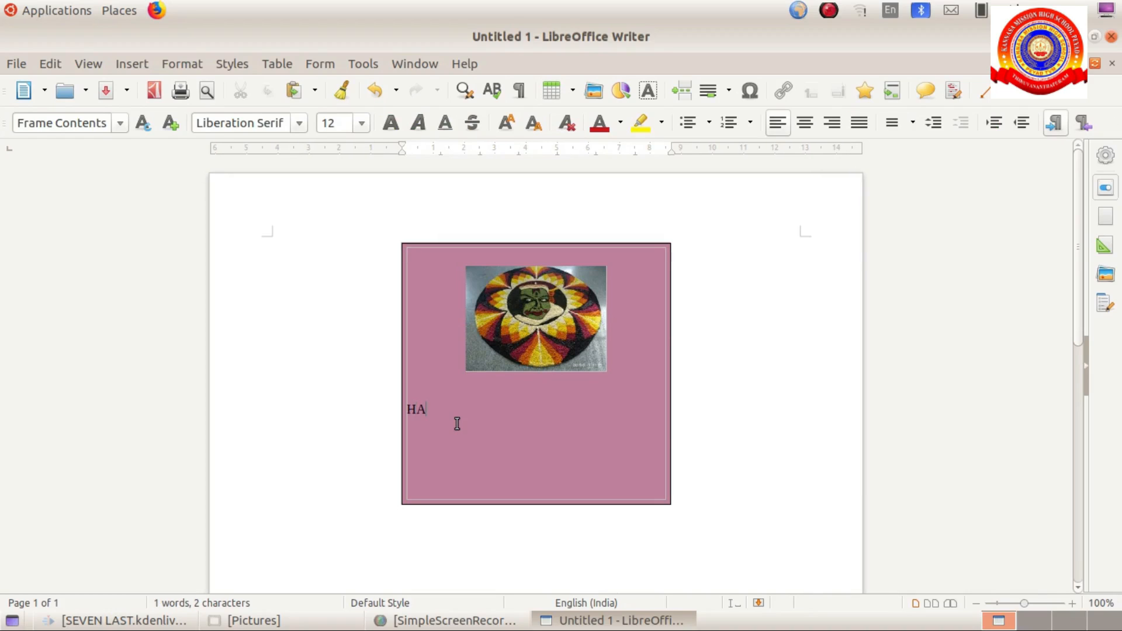
text(PPY ON)
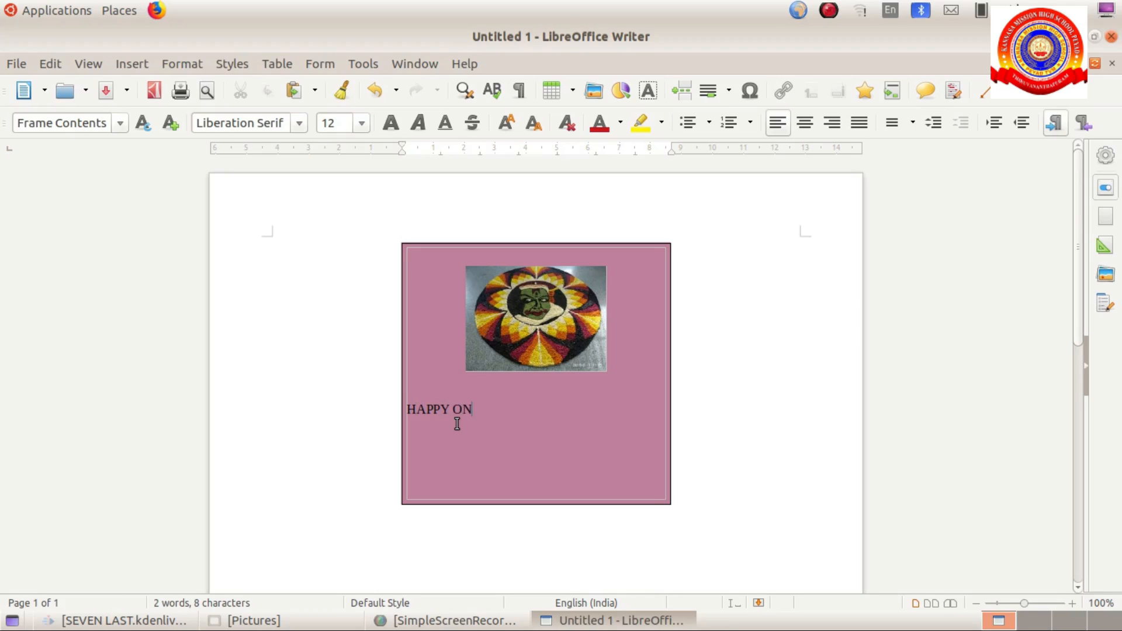
text(AM)
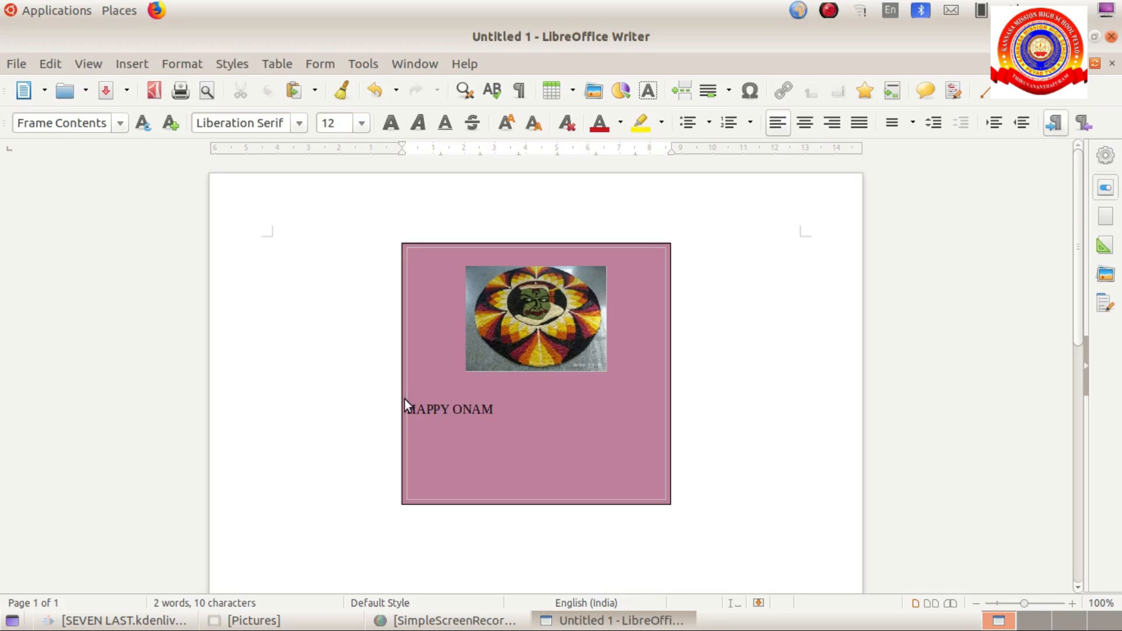
click(486, 409)
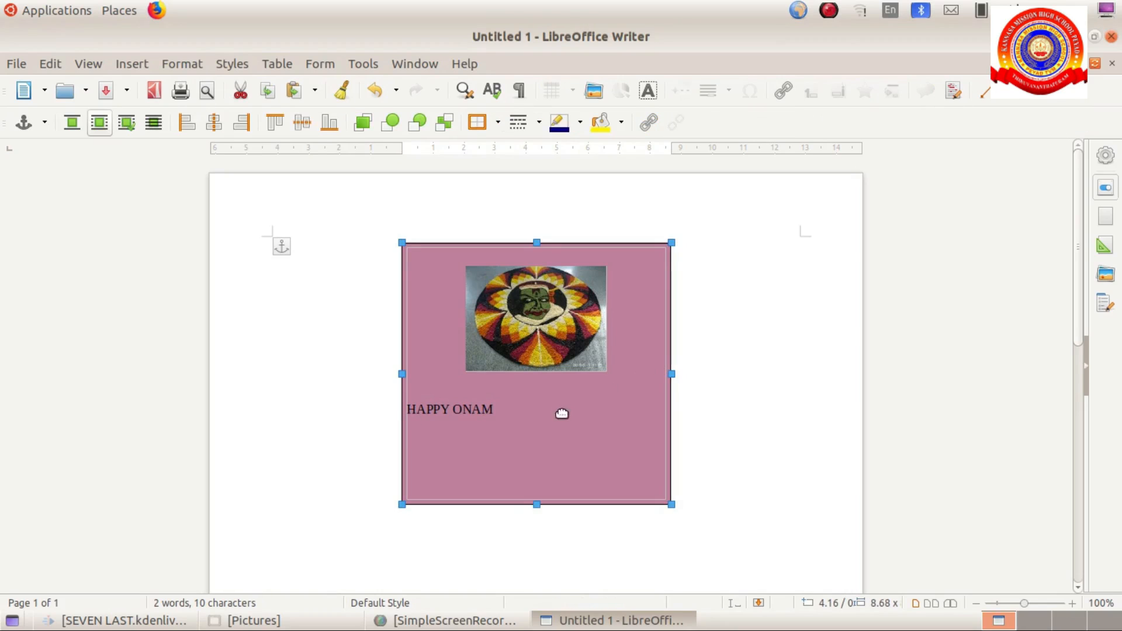
mouse_move(500, 412)
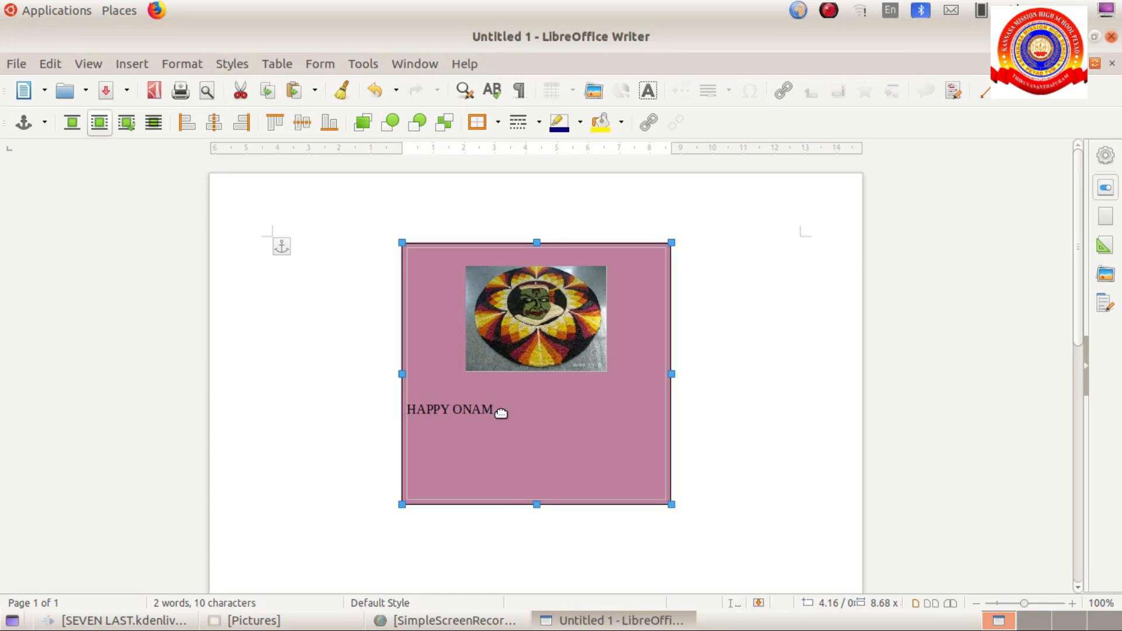
click(495, 410)
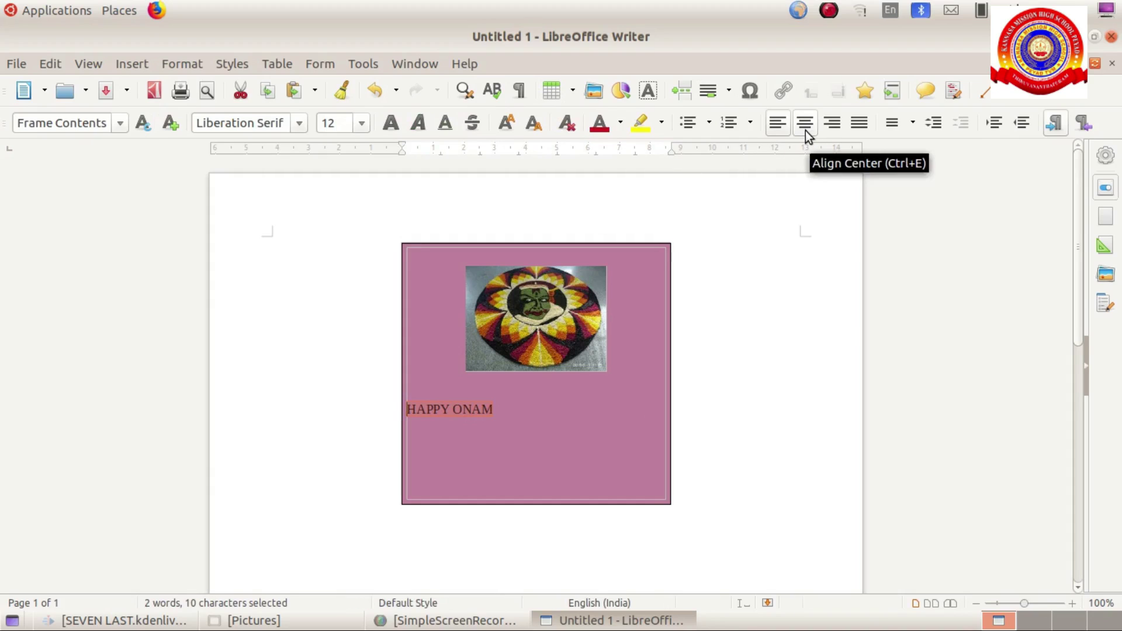
- Center the HAPPY ONAM text, set it to 18 pt, and color it red
click(805, 122)
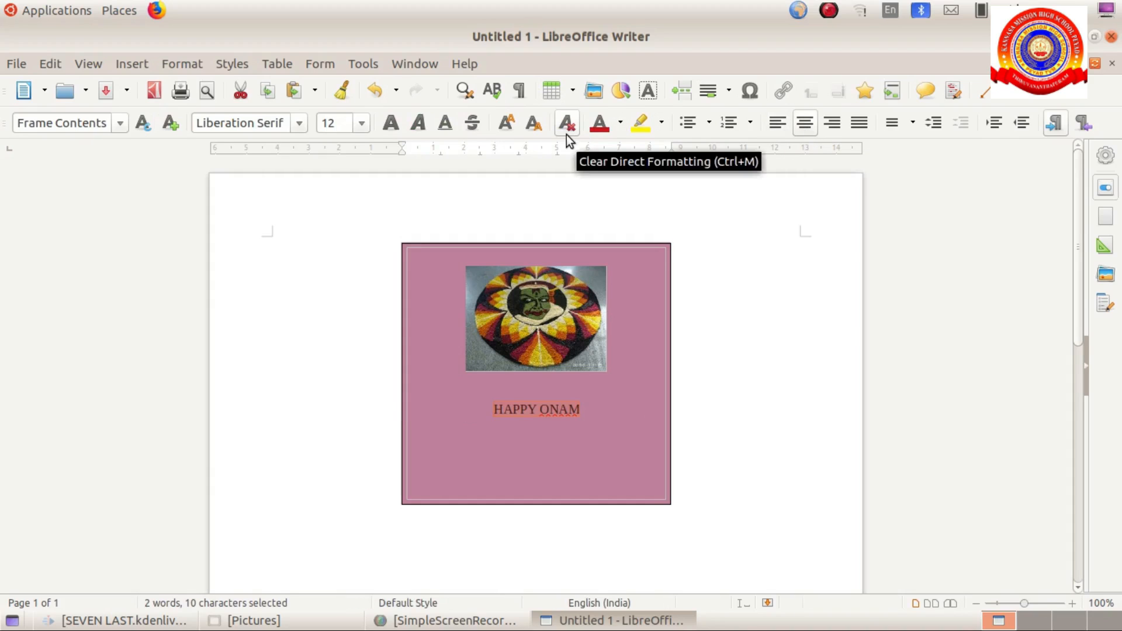
click(622, 122)
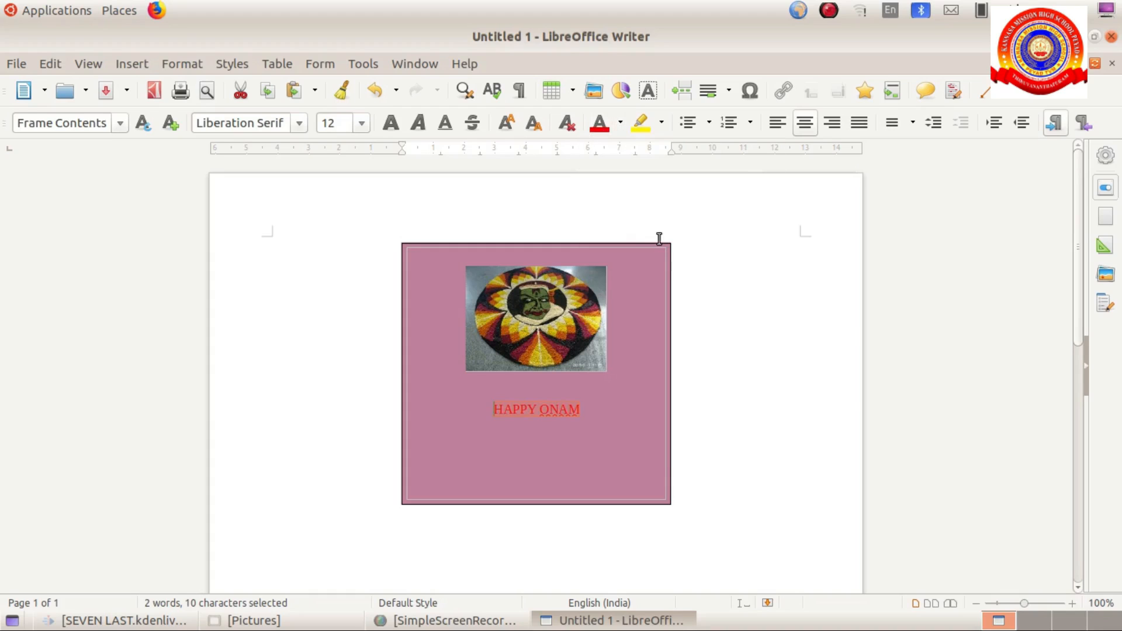
click(361, 123)
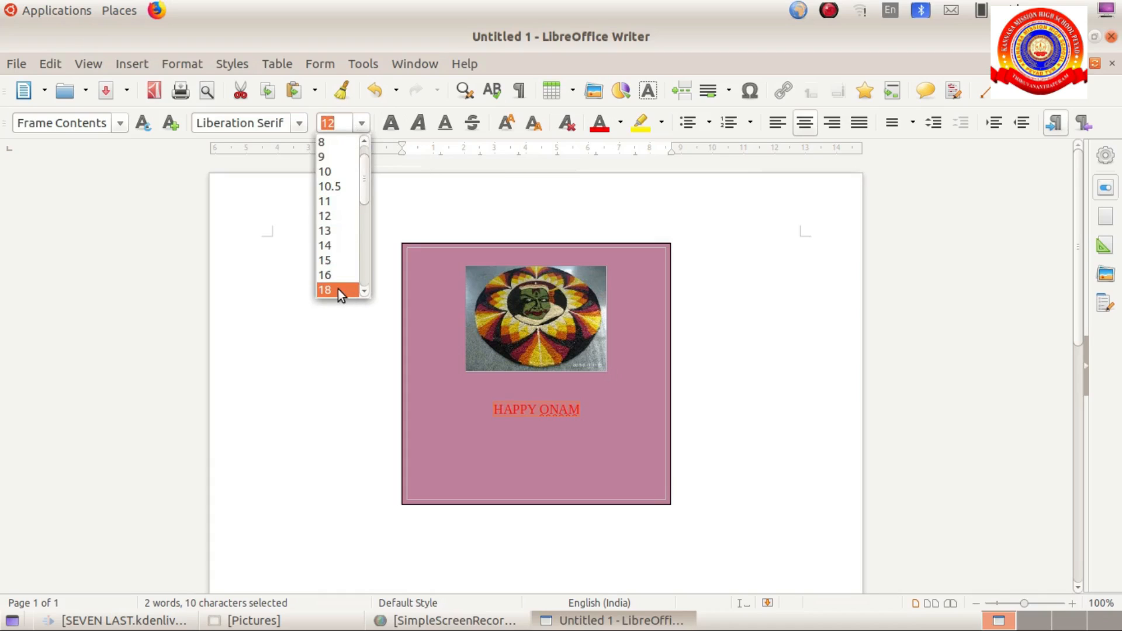
click(324, 289)
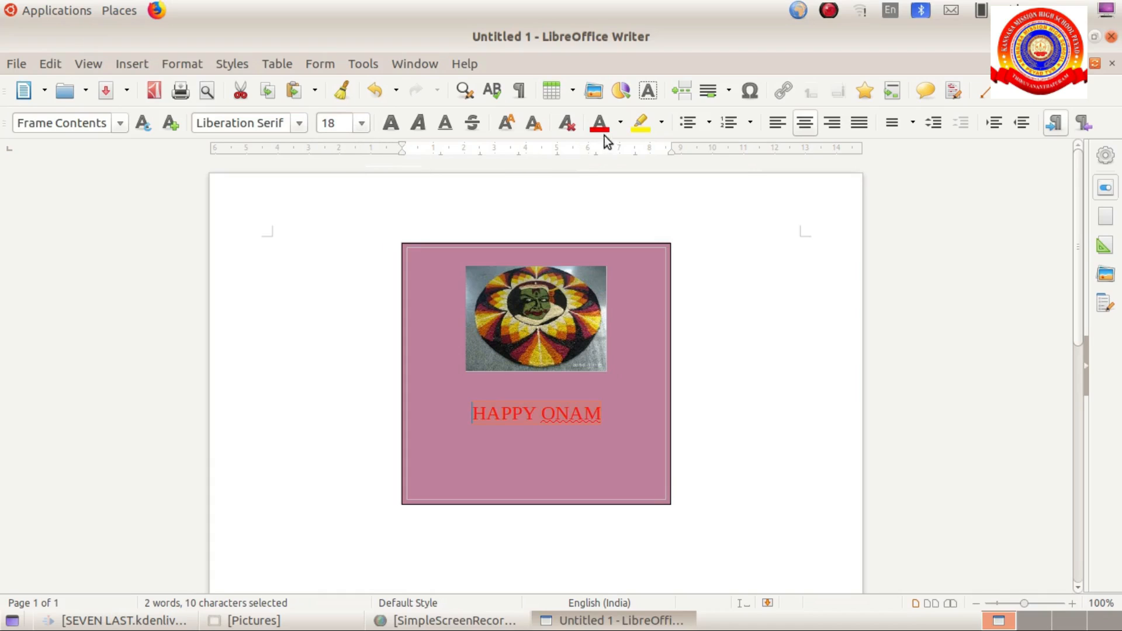
click(620, 122)
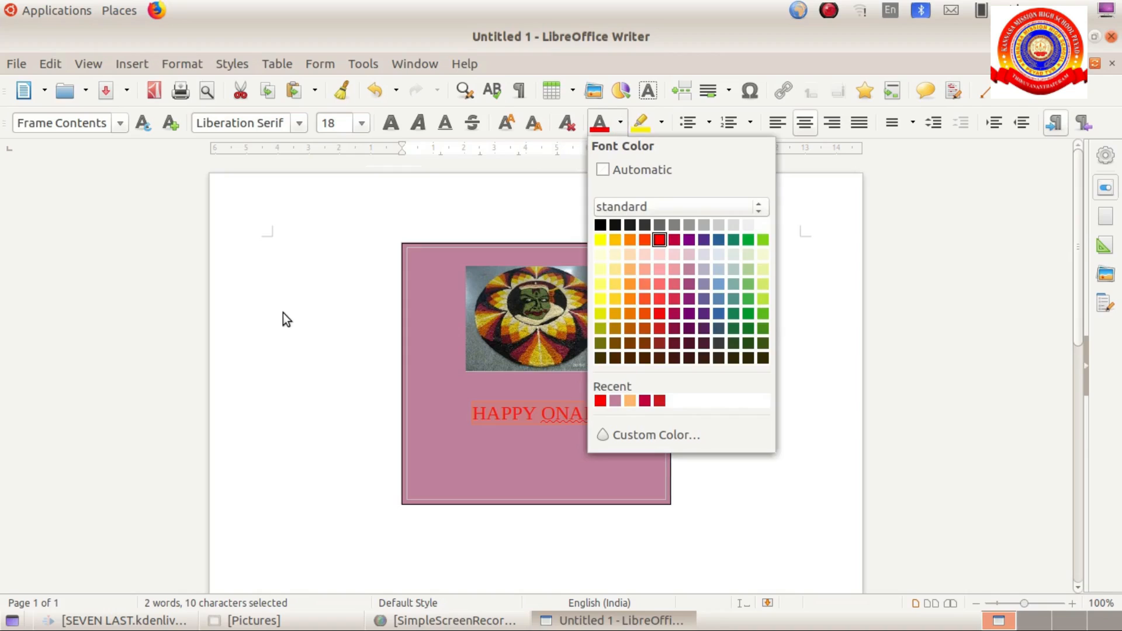
click(659, 240)
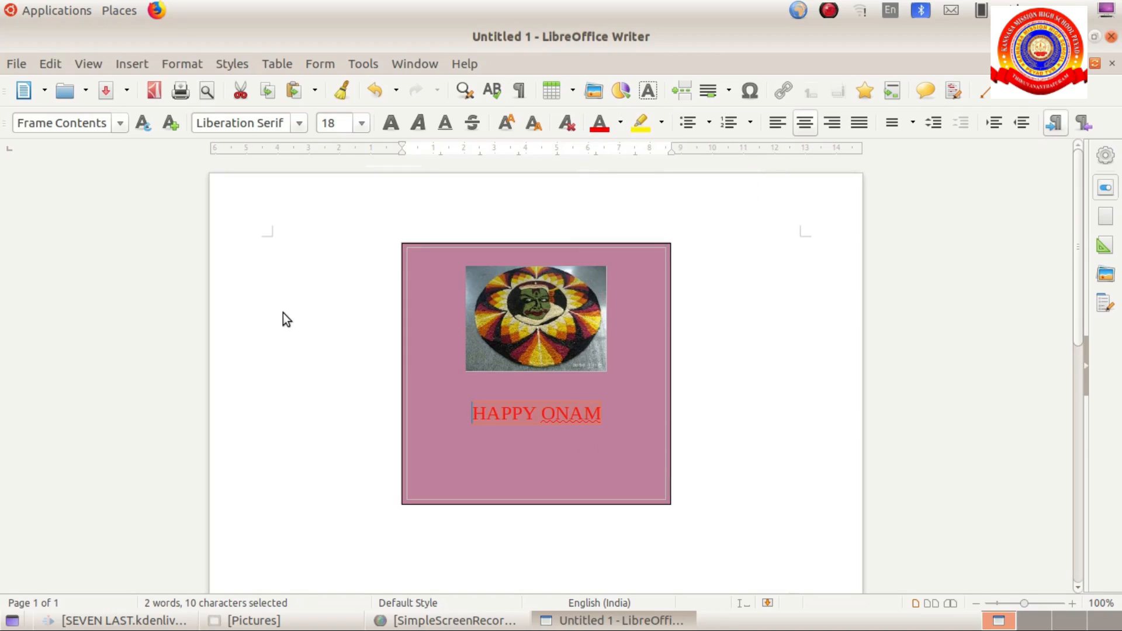